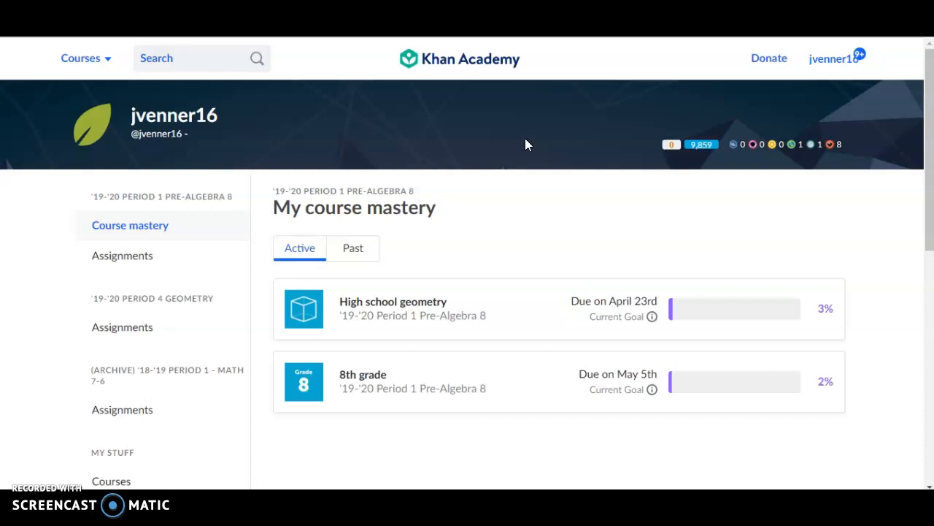
pyautogui.moveTo(141, 215)
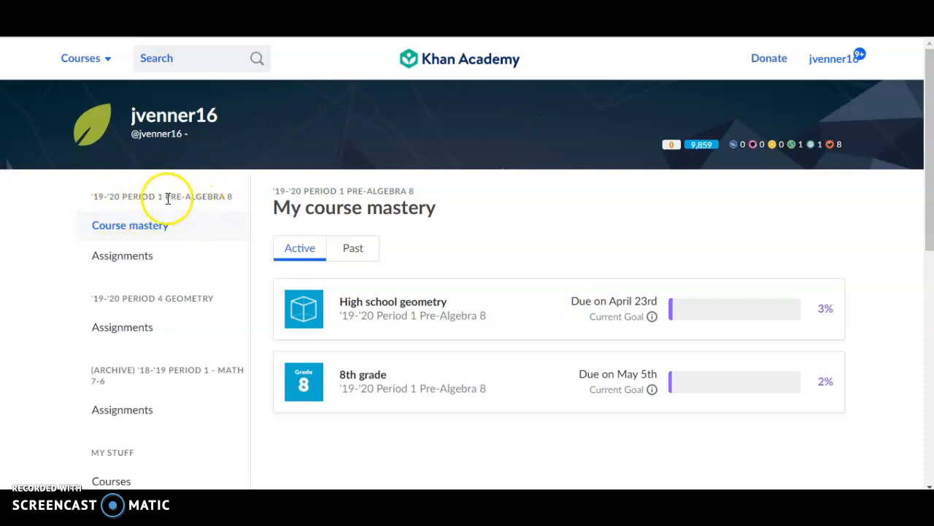
# Step: Show the '19-'20 Period 1 Pre-Algebra 8 class's Assignments page with no upcoming work
pyautogui.click(122, 256)
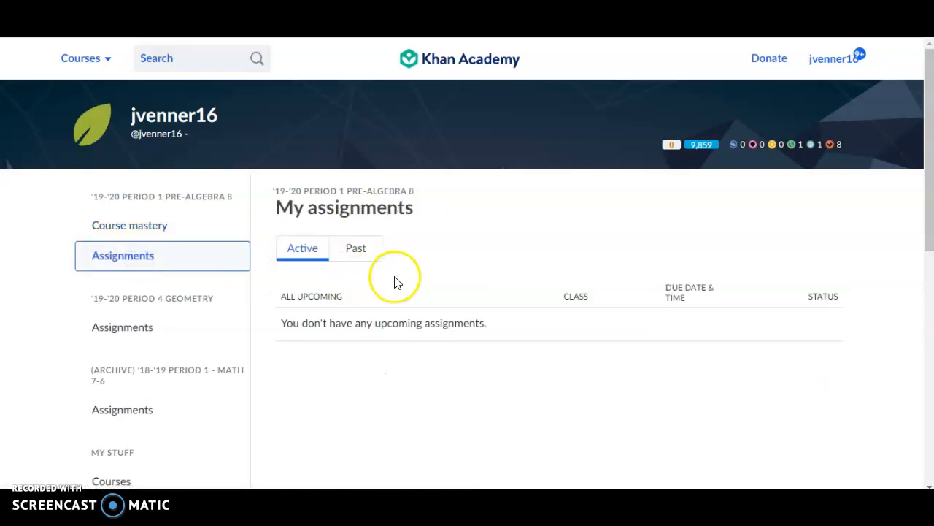
pyautogui.moveTo(511, 339)
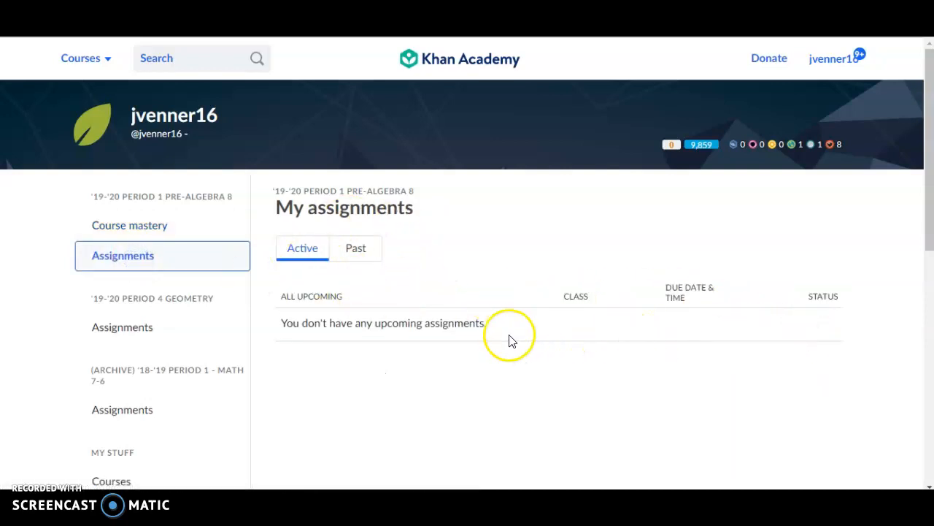
pyautogui.moveTo(379, 250)
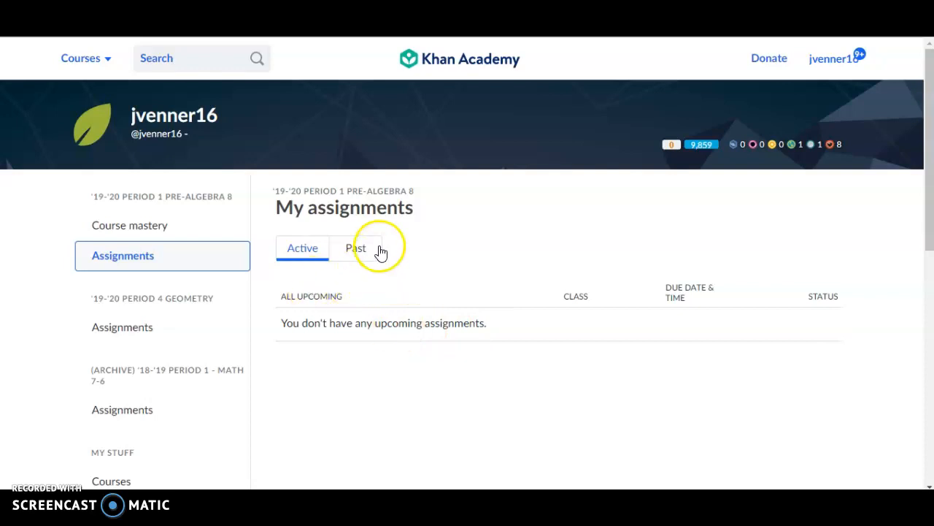
# Step: Switch to the Past assignments and review the list of mostly late November–December items
pyautogui.click(356, 247)
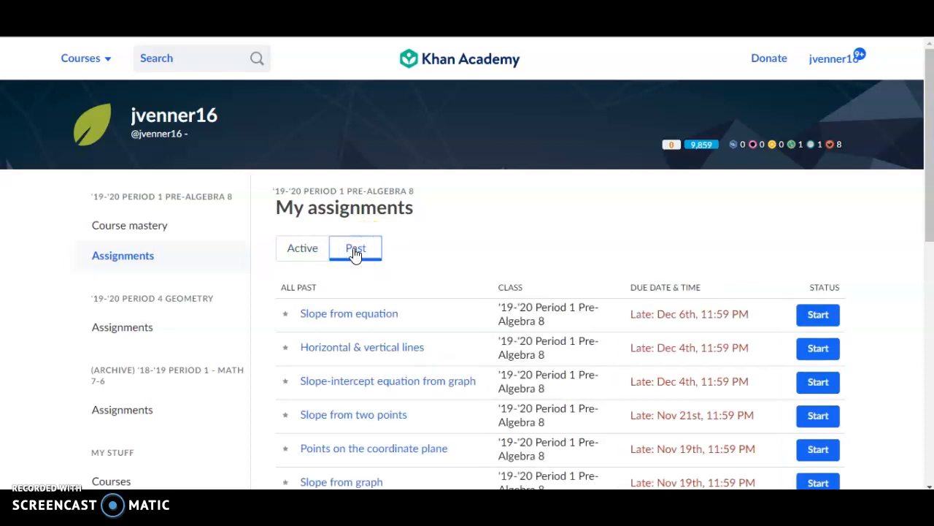
pyautogui.scroll(-3)
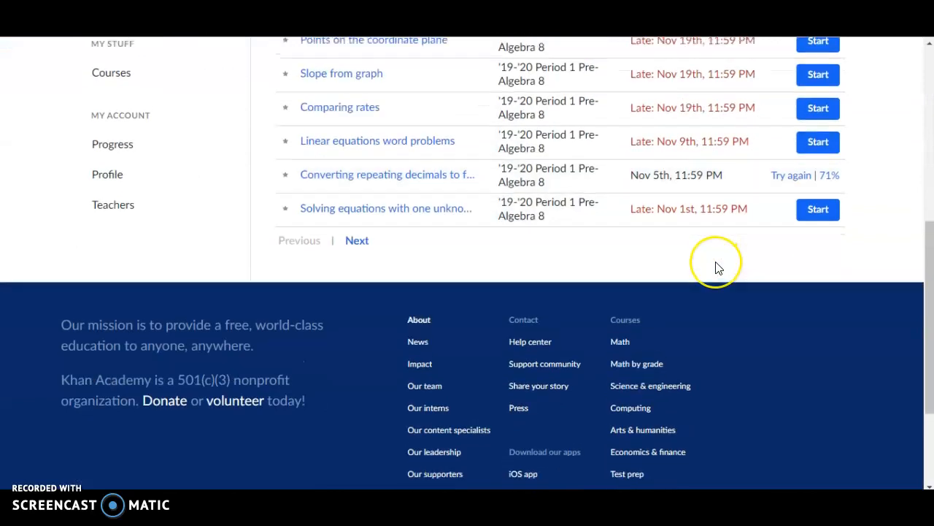
pyautogui.scroll(3)
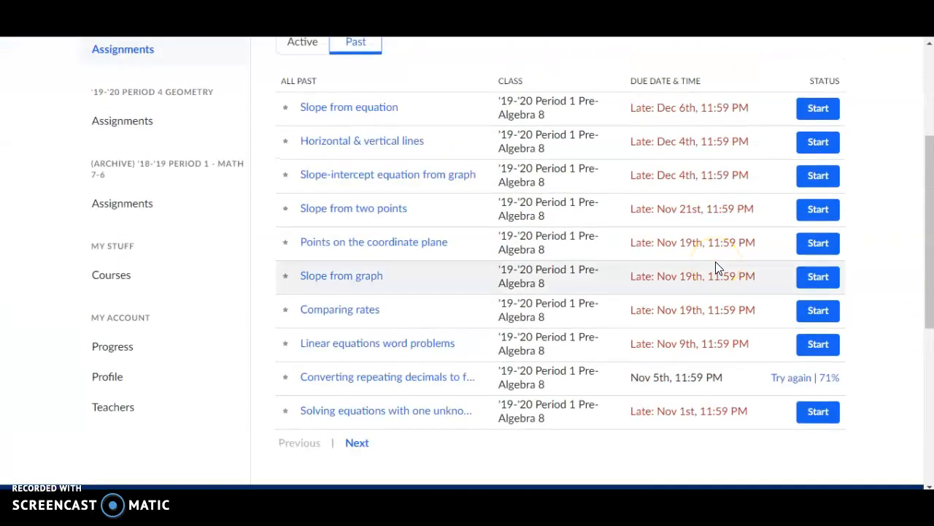
pyautogui.moveTo(665, 141)
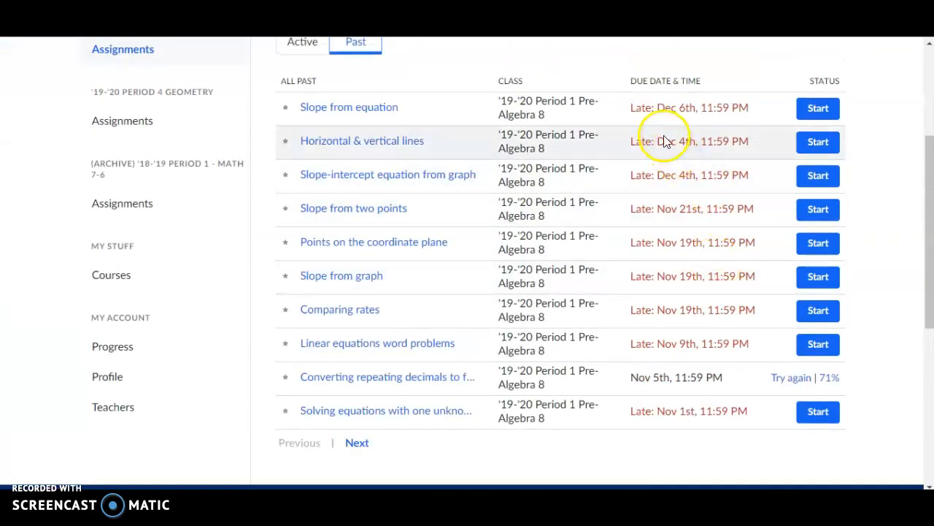
pyautogui.moveTo(620, 116)
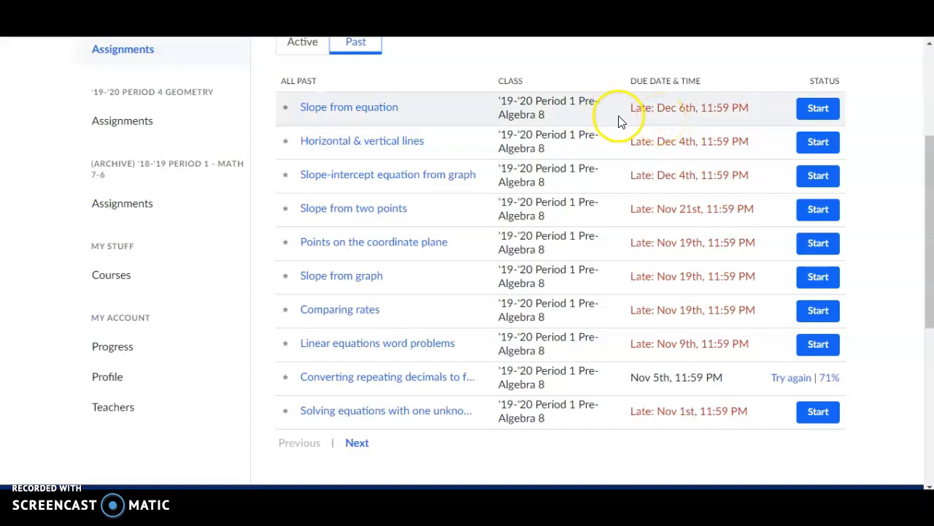
pyautogui.moveTo(679, 126)
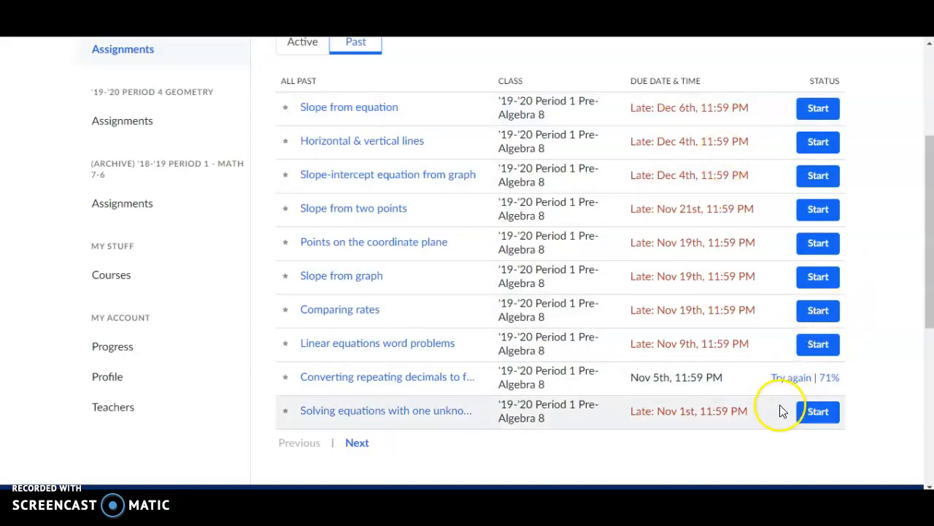
pyautogui.moveTo(829, 391)
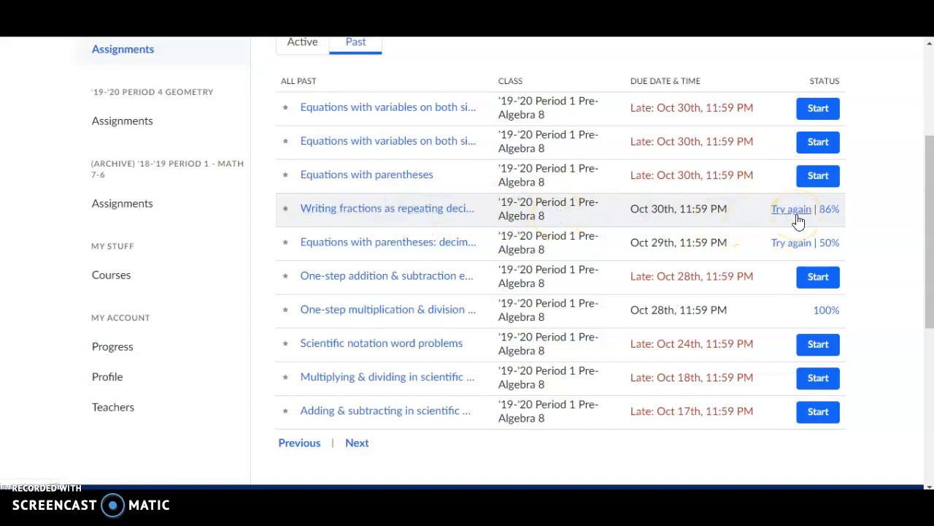
pyautogui.moveTo(668, 309)
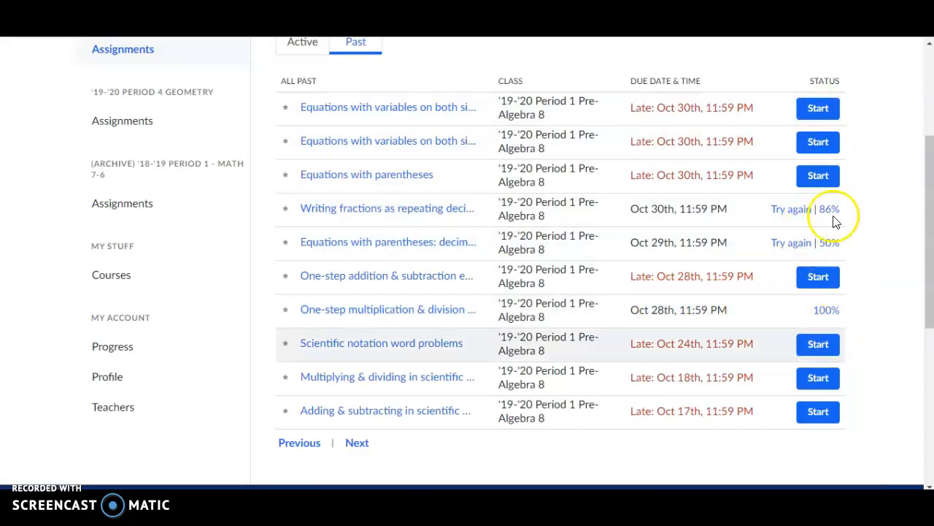
# Step: Go back to page one of Past, recheck Active shows nothing, then view Past starting with Slope from equation
pyautogui.click(357, 150)
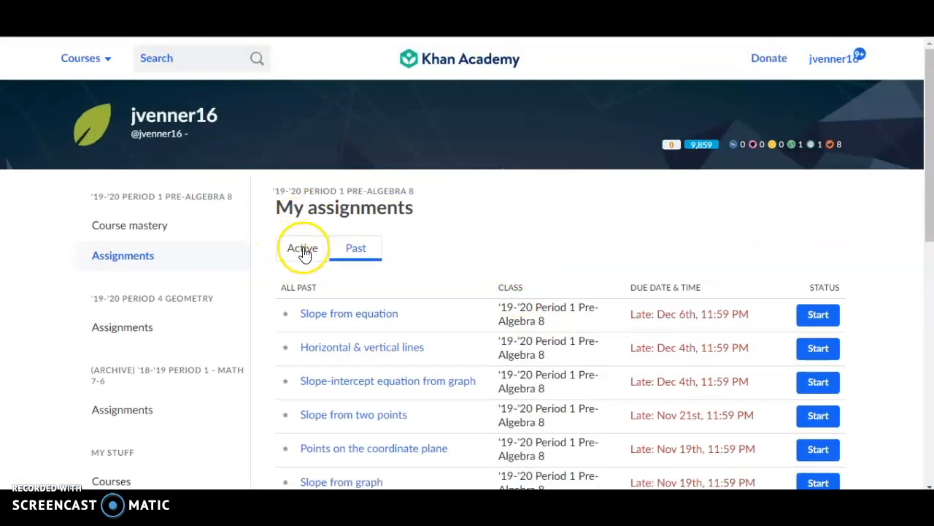
pyautogui.click(302, 247)
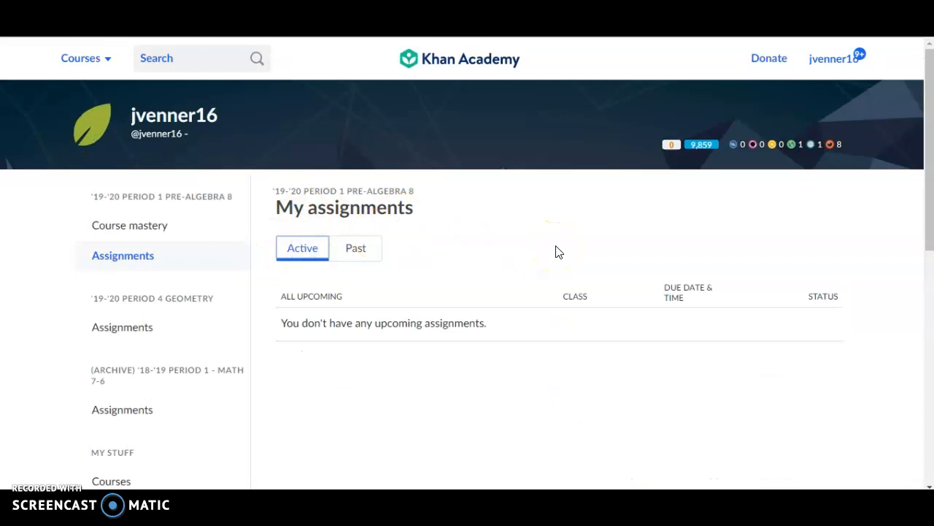
pyautogui.click(356, 248)
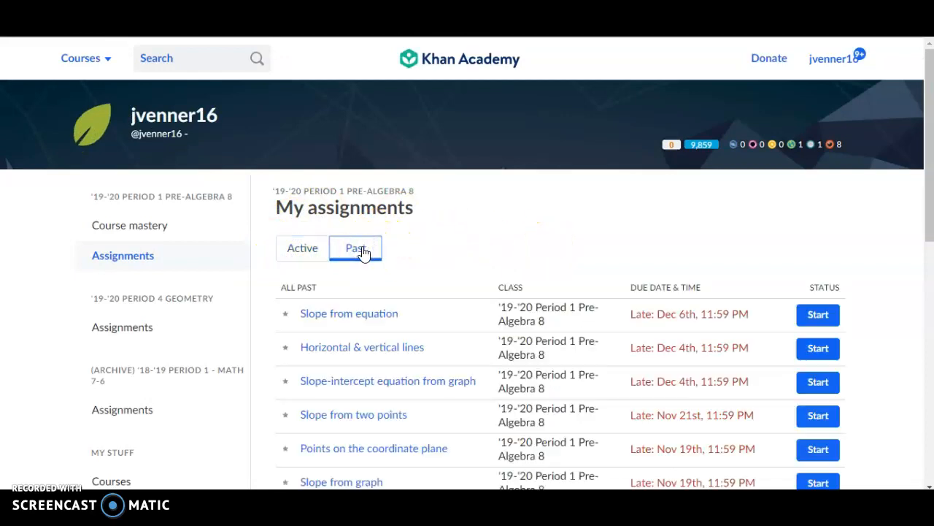
pyautogui.scroll(-3)
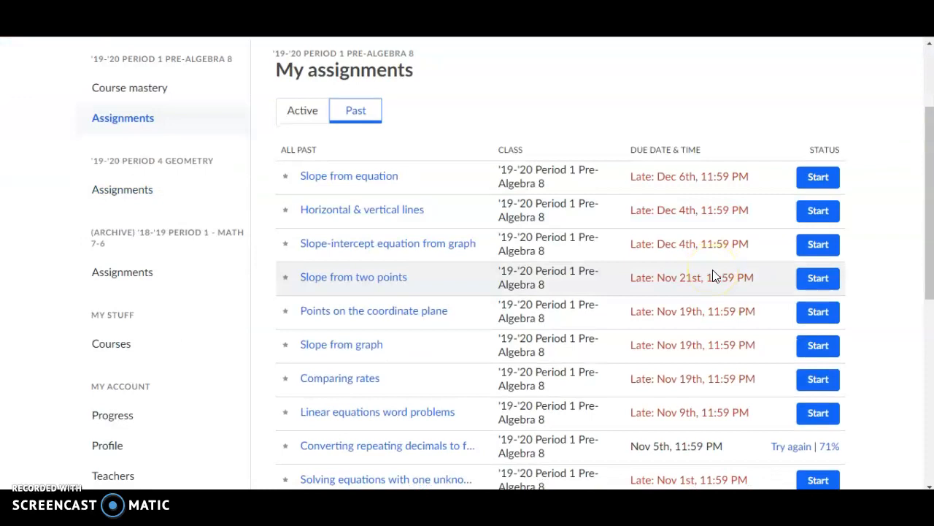
pyautogui.moveTo(480, 334)
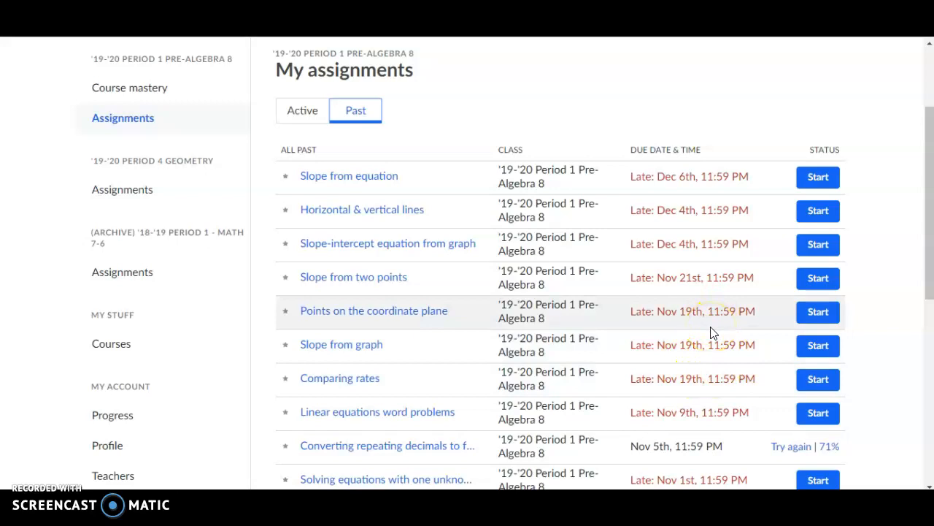
pyautogui.moveTo(897, 379)
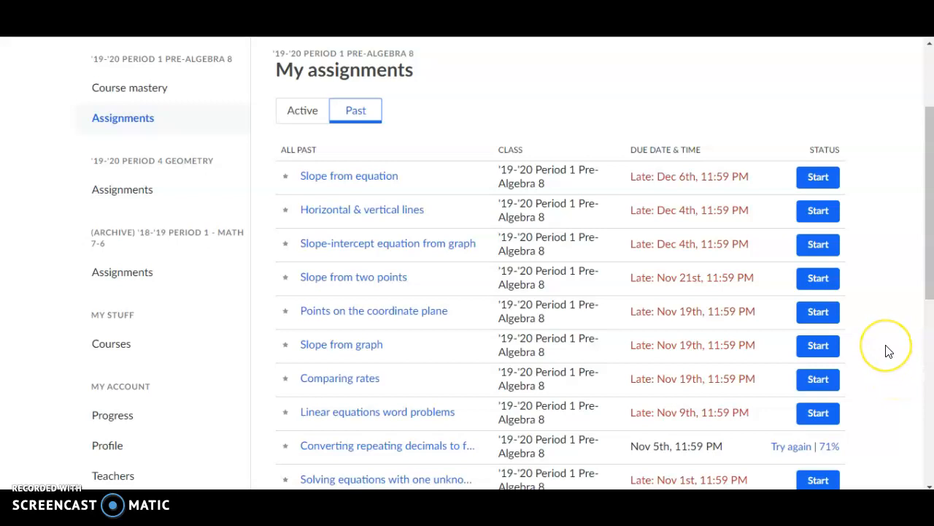
pyautogui.moveTo(890, 348)
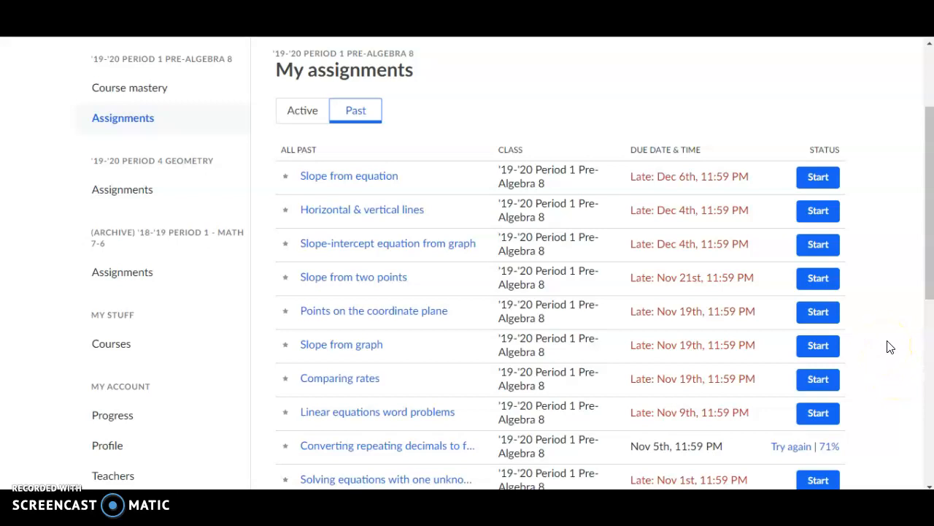